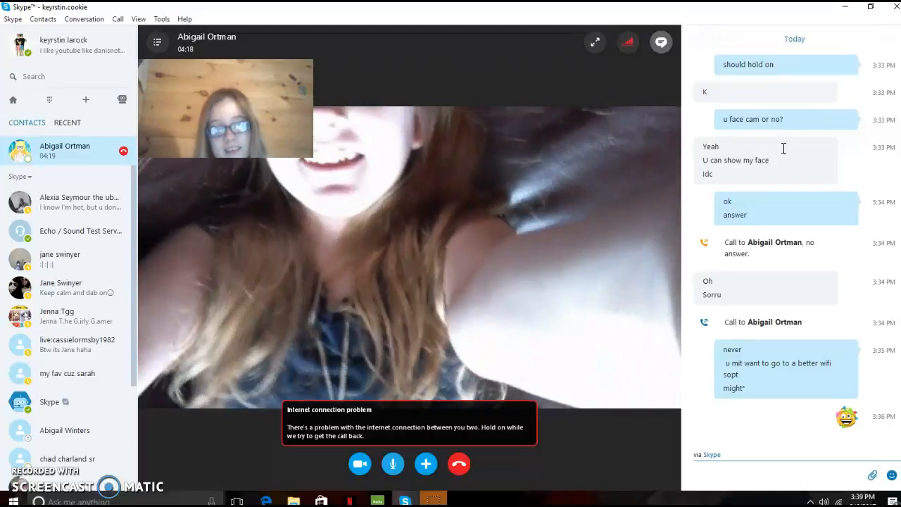
text(dogs runs)
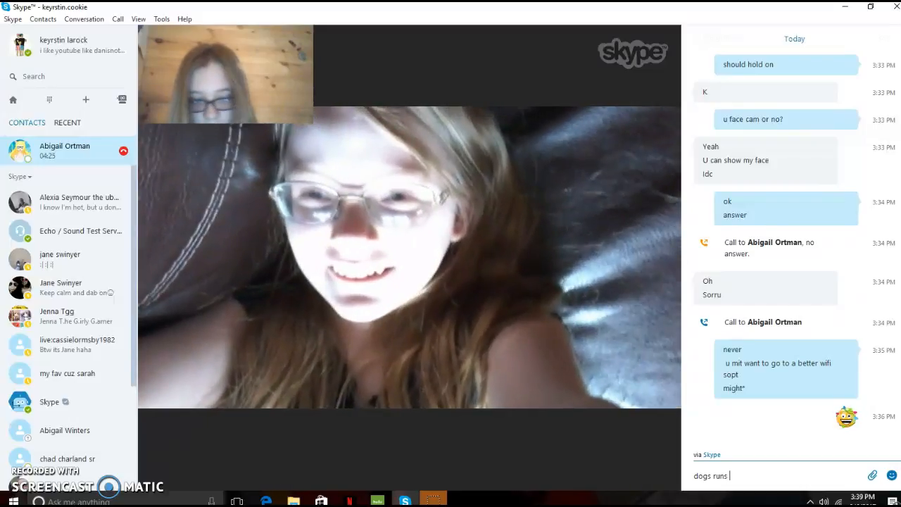
text(cat sn)
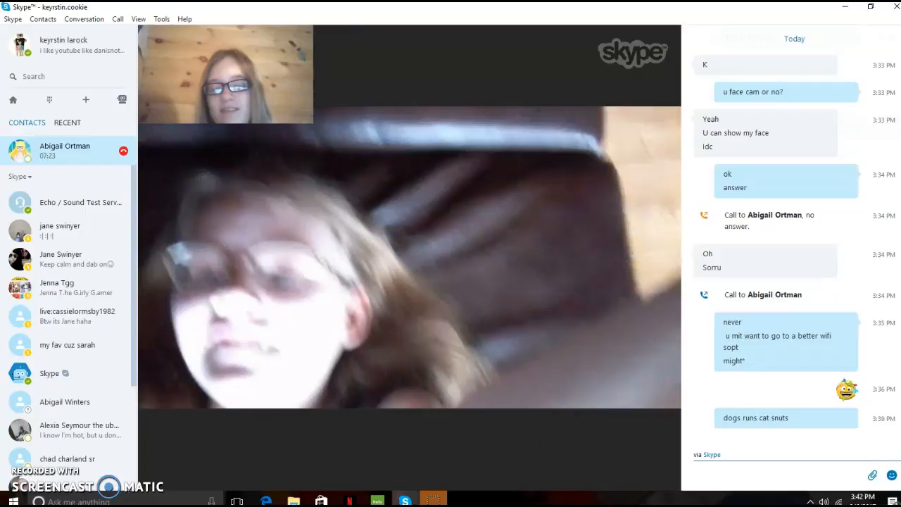
text(wh)
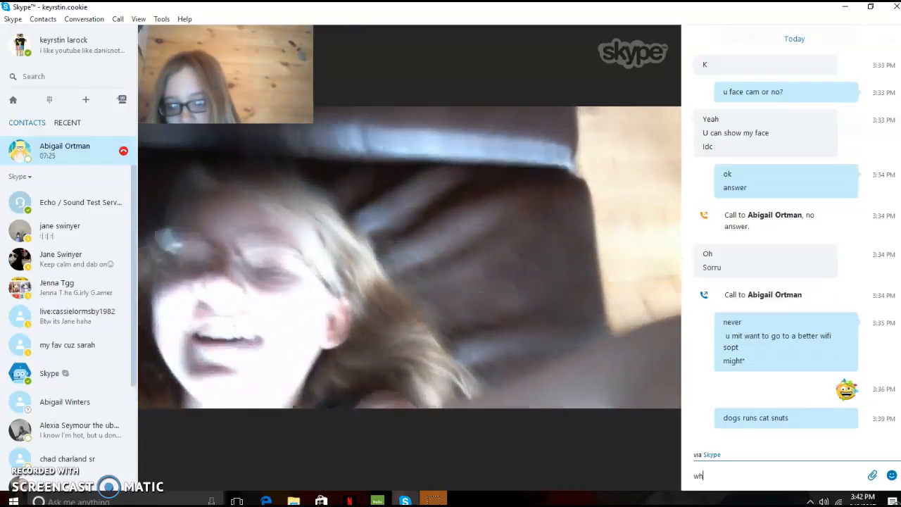